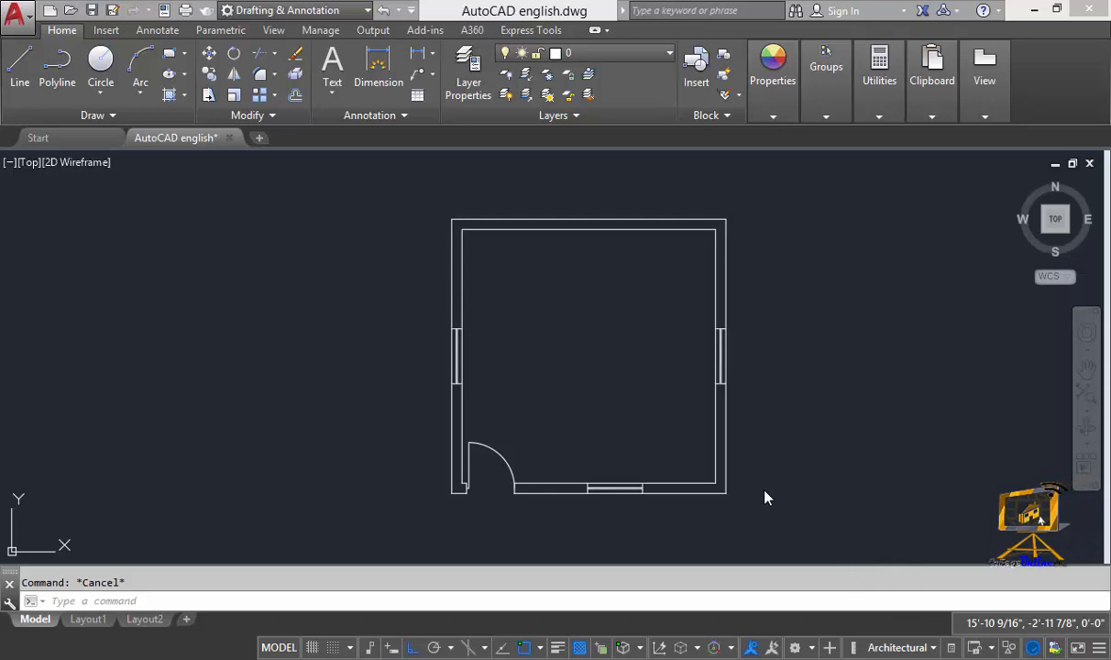
{"action": "mouse_move", "coordinate": [752, 478]}
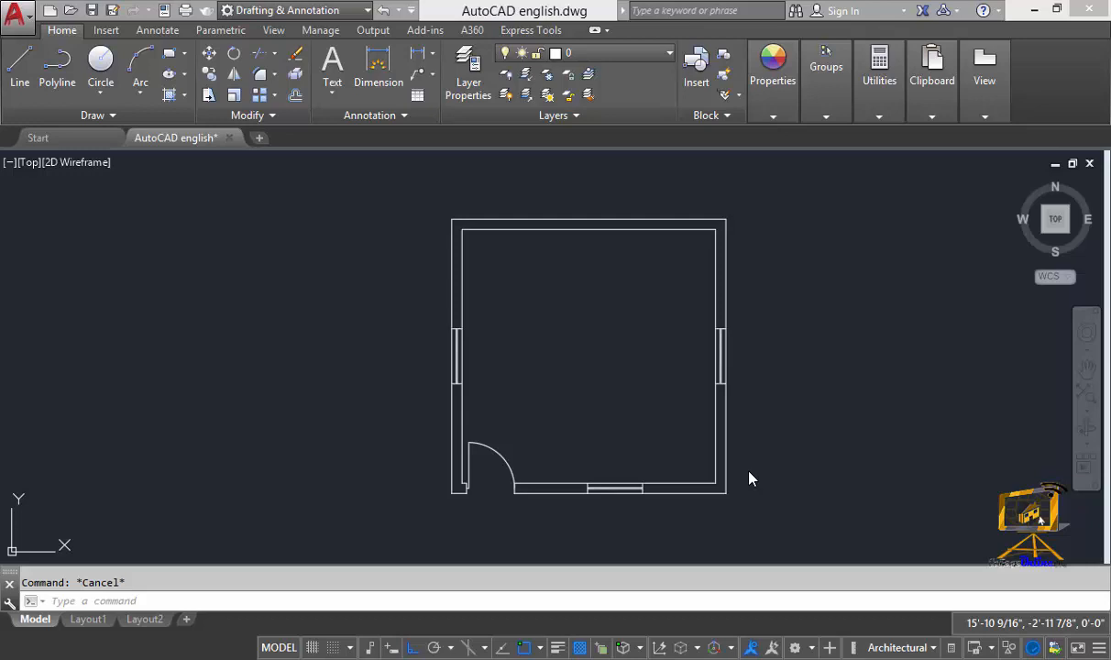
{"action": "mouse_move", "coordinate": [605, 407]}
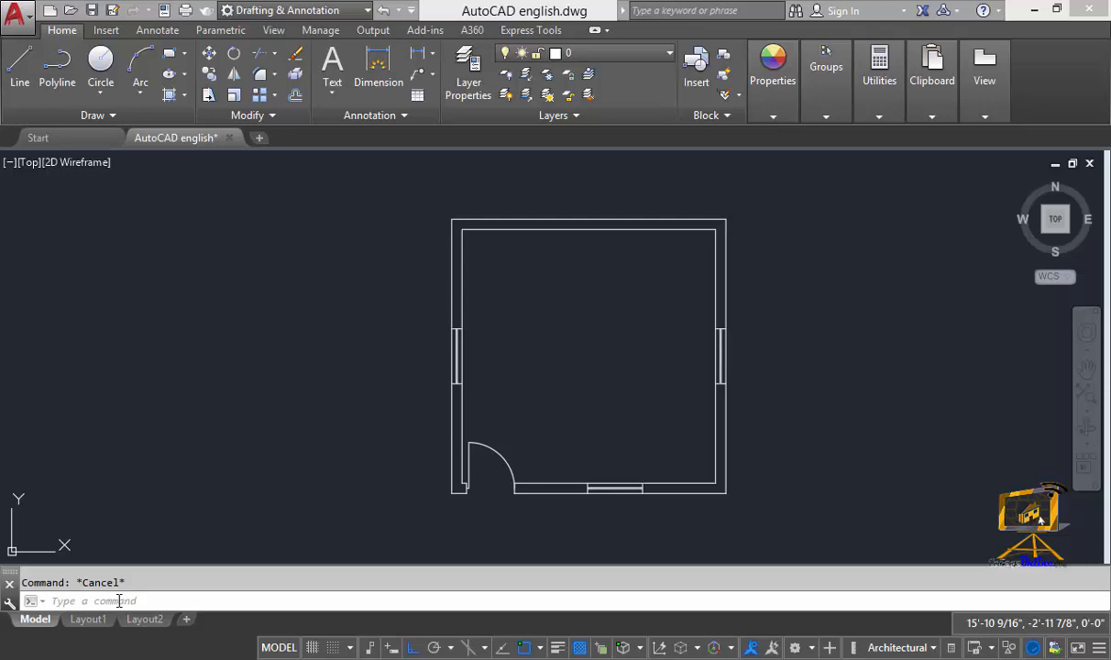
- Start the MTEXT command with the T alias to place a room label
{"action": "type", "text": "t"}
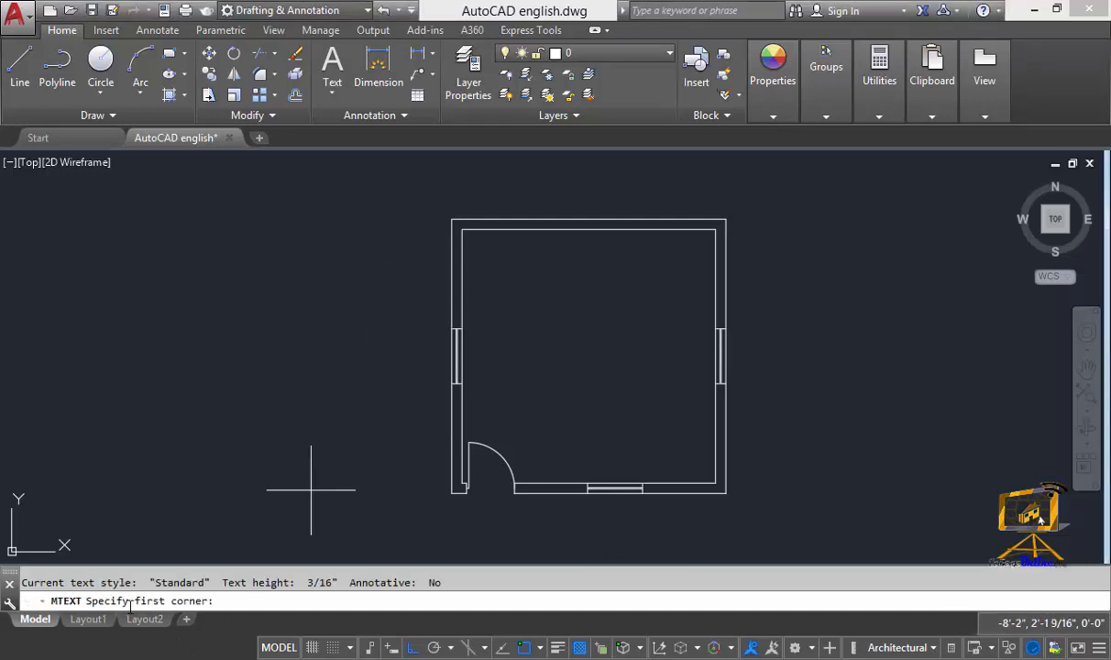
{"action": "mouse_move", "coordinate": [515, 335]}
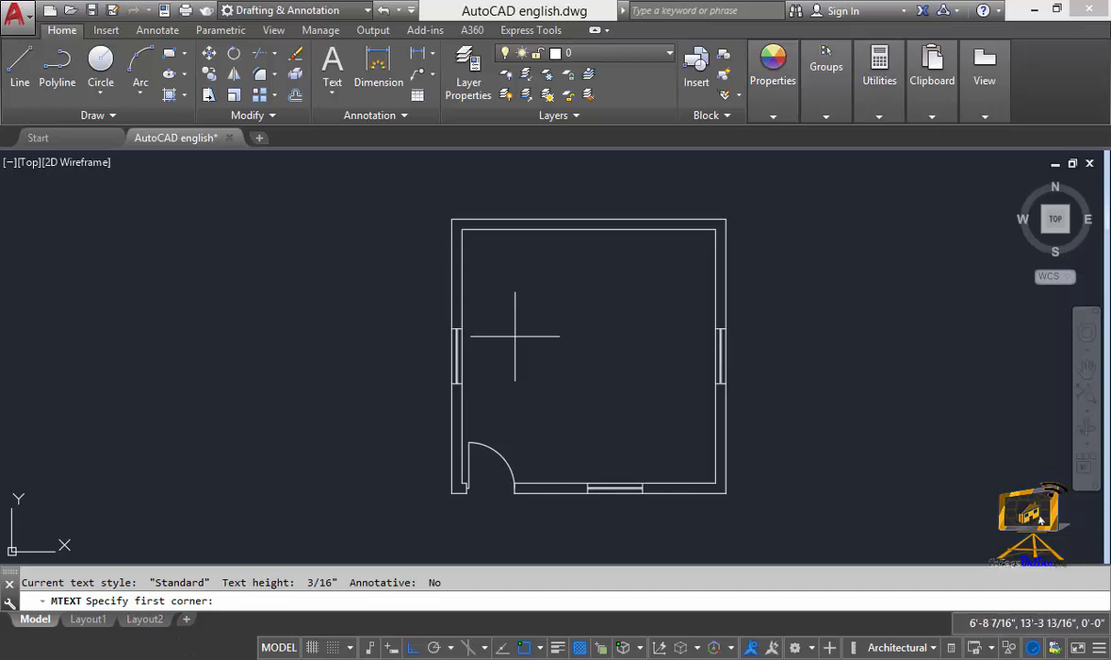
{"action": "mouse_move", "coordinate": [521, 321]}
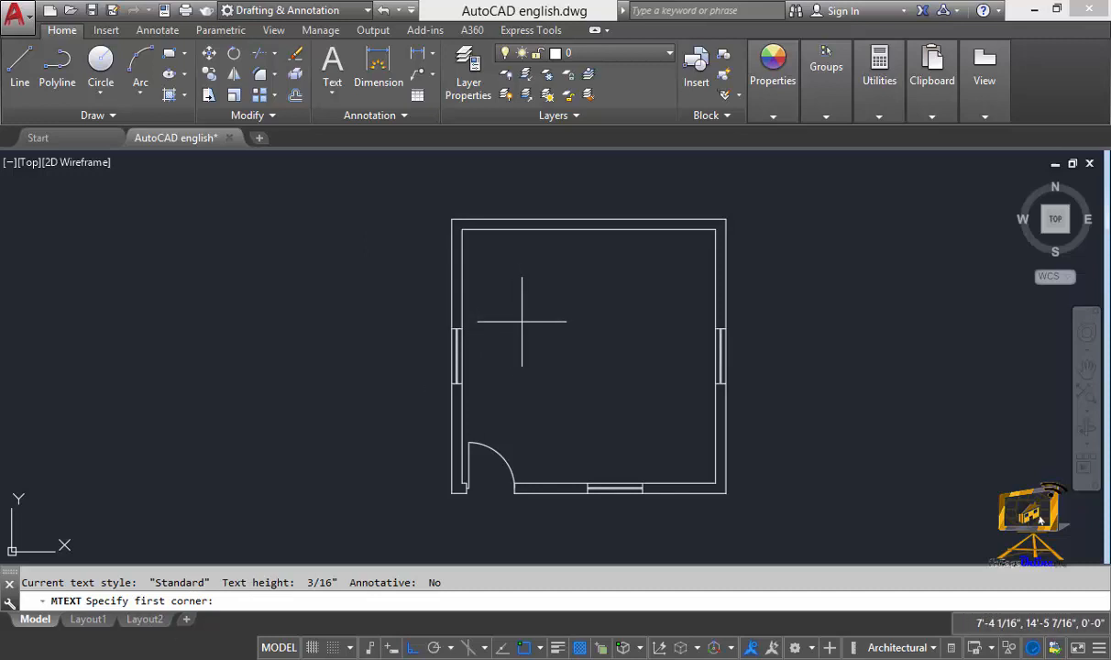
- Draw a text box inside the room and type 'Bed Room' over '20'-0" x 20'-0"'
{"action": "left_click", "coordinate": [521, 322]}
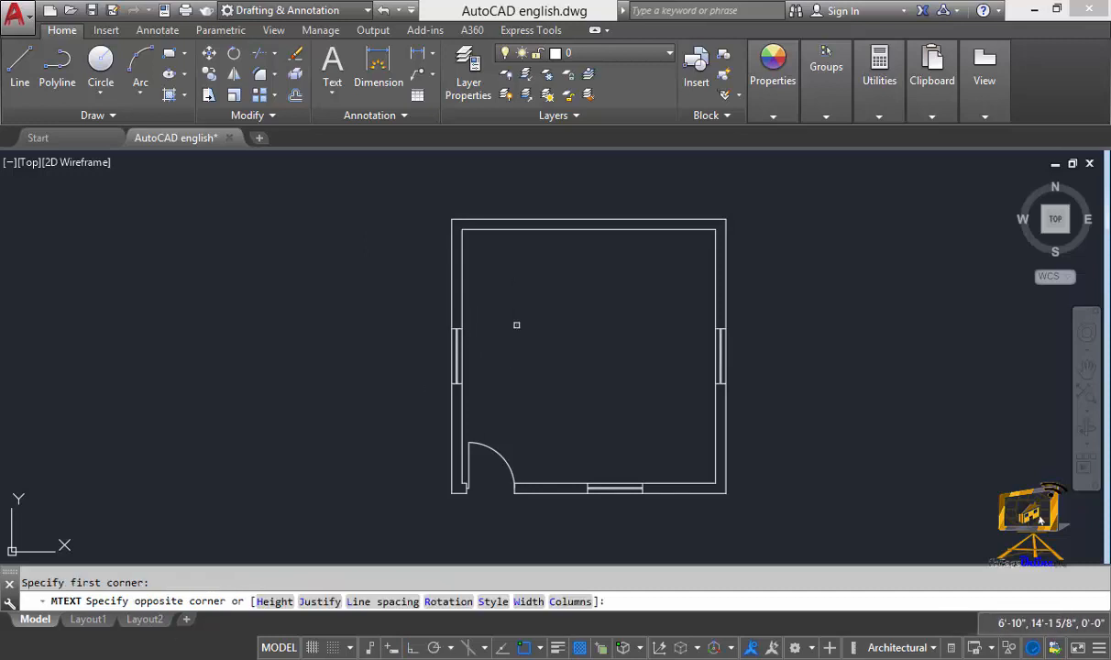
{"action": "left_click_drag", "start_coordinate": [516, 325], "coordinate": [635, 385]}
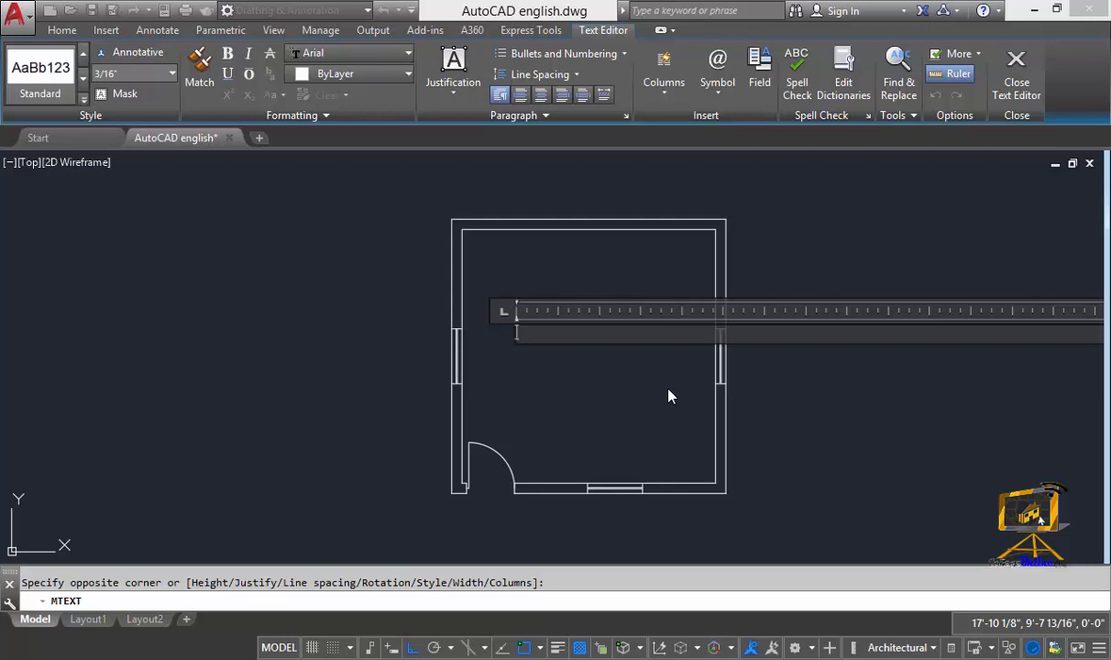
{"action": "type", "text": "20"}
{"action": "type", "text": "Bed r"}
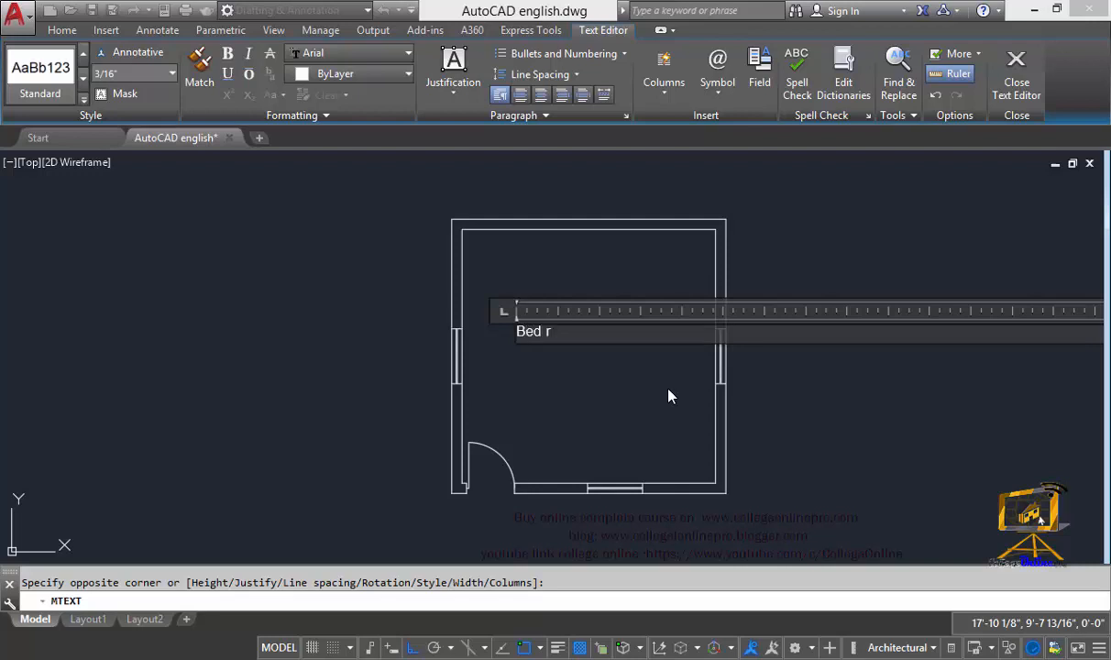
{"action": "key", "text": "Backspace"}
{"action": "type", "text": "Room"}
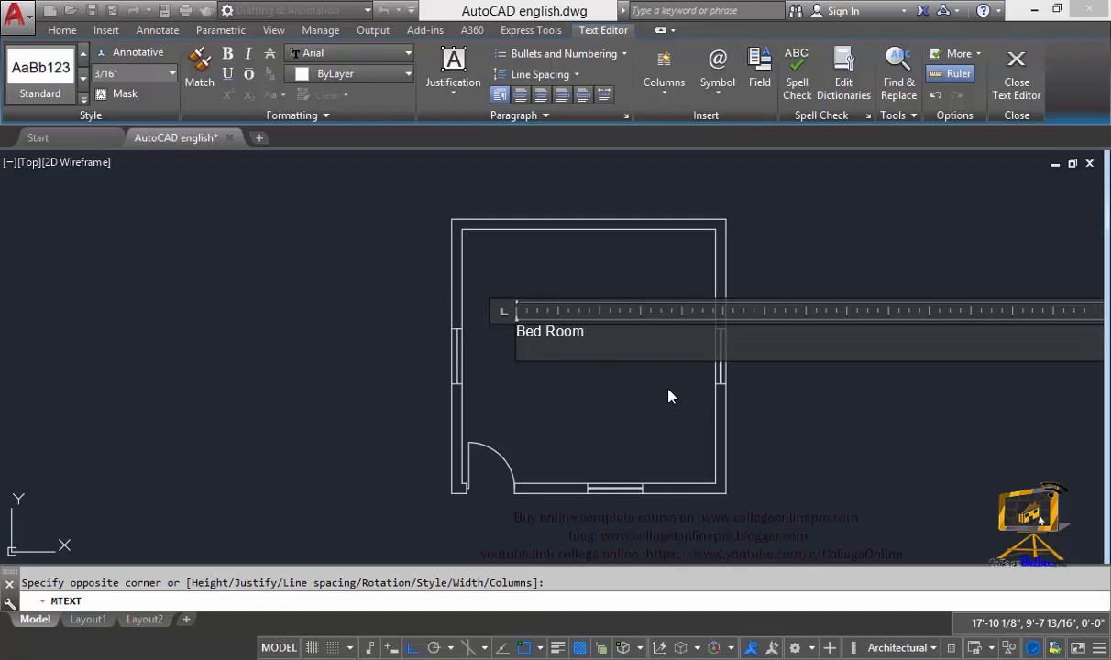
{"action": "key", "text": "enter"}
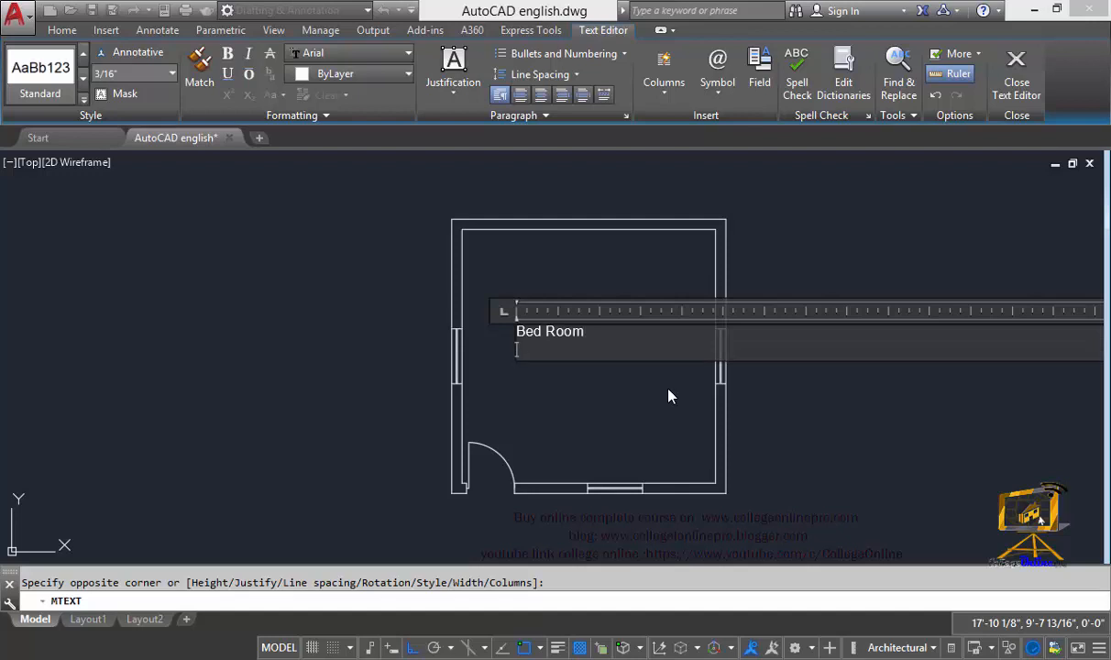
{"action": "type", "text": "20"}
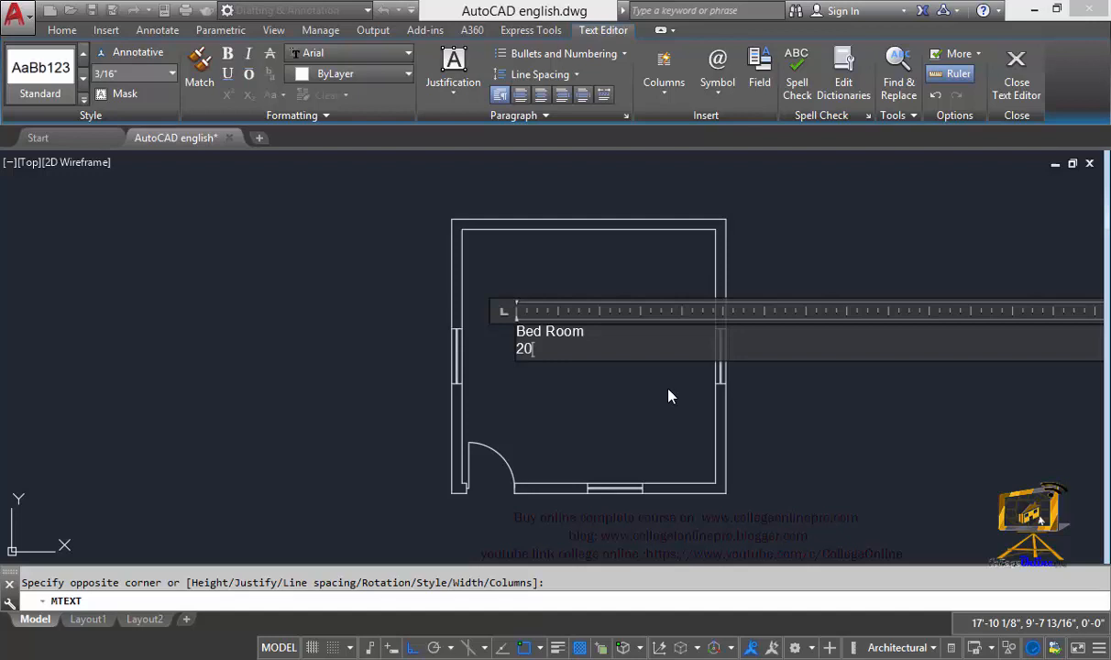
{"action": "type", "text": "'-0\""}
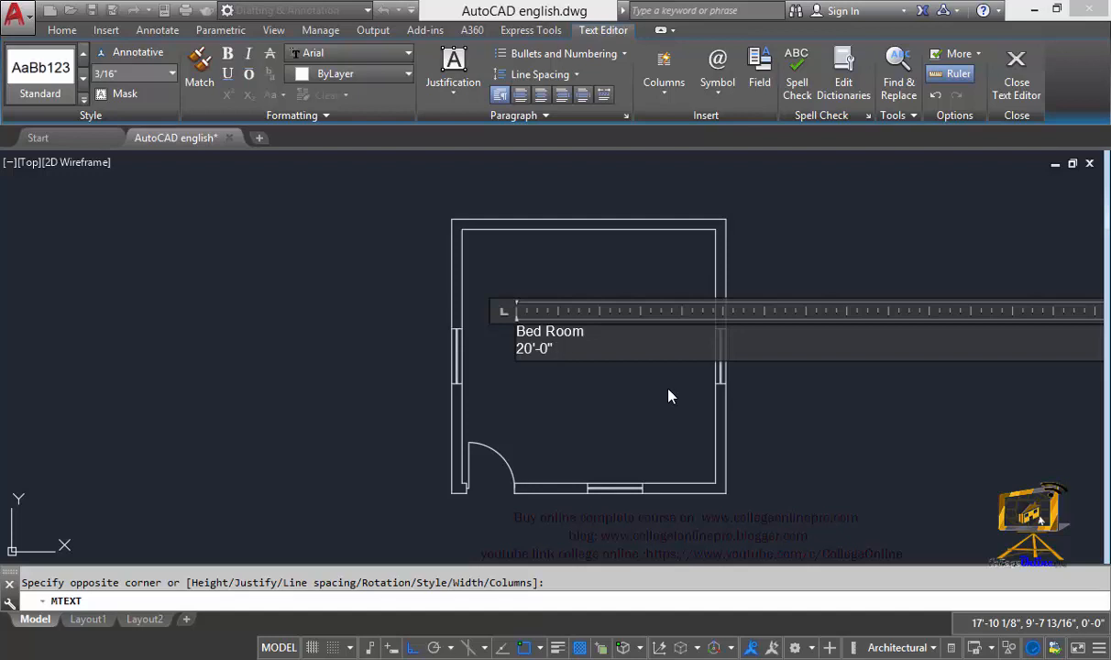
{"action": "type", "text": "x"}
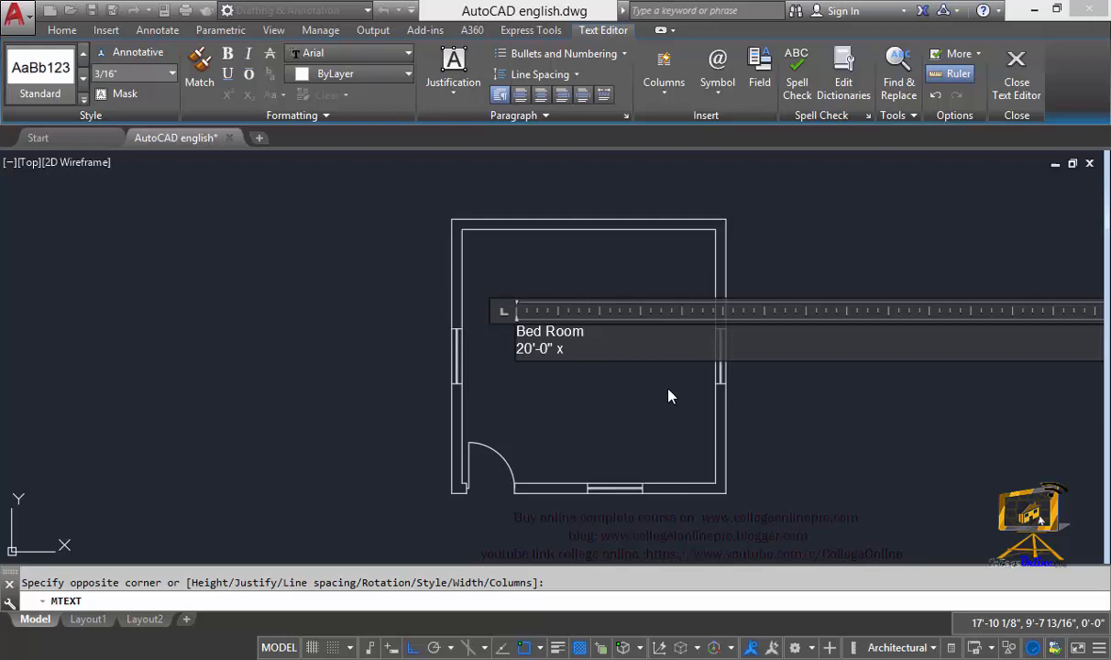
{"action": "type", "text": "20'-0"}
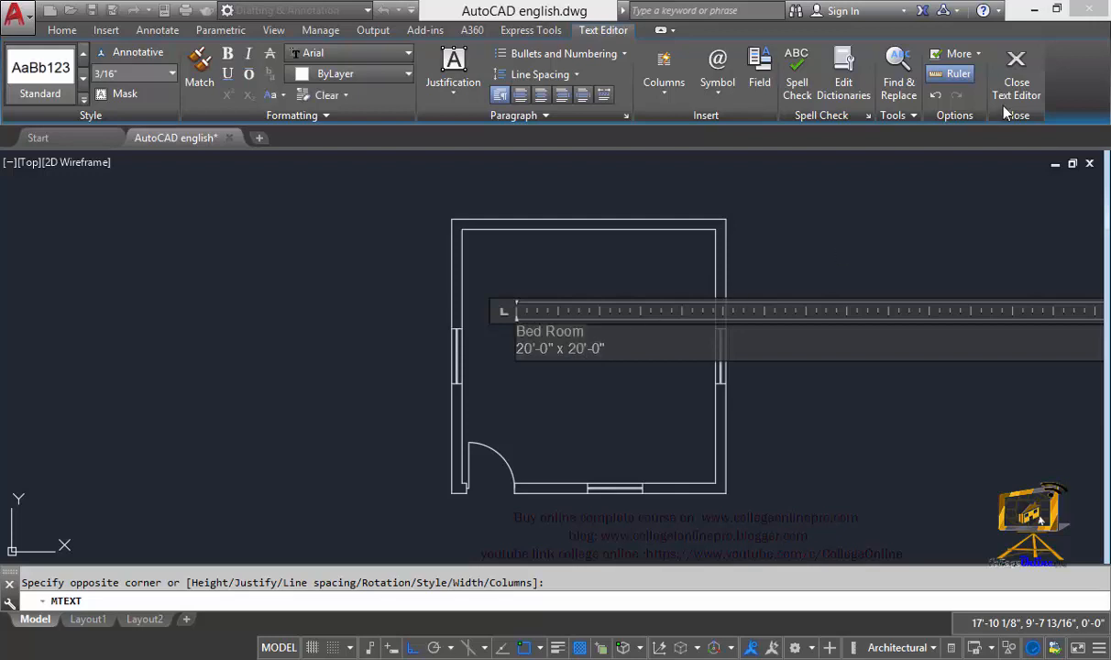
{"action": "mouse_move", "coordinate": [1016, 69]}
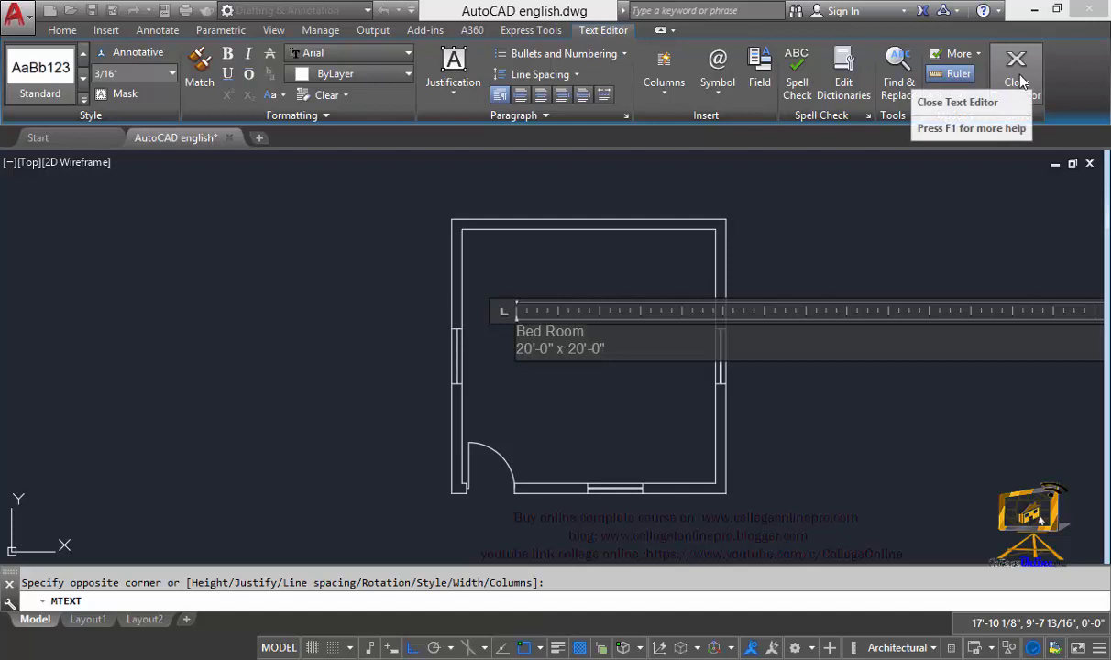
- Finalize the label, reopen it to reduce its text height, then close the editor
{"action": "left_click", "coordinate": [1016, 66]}
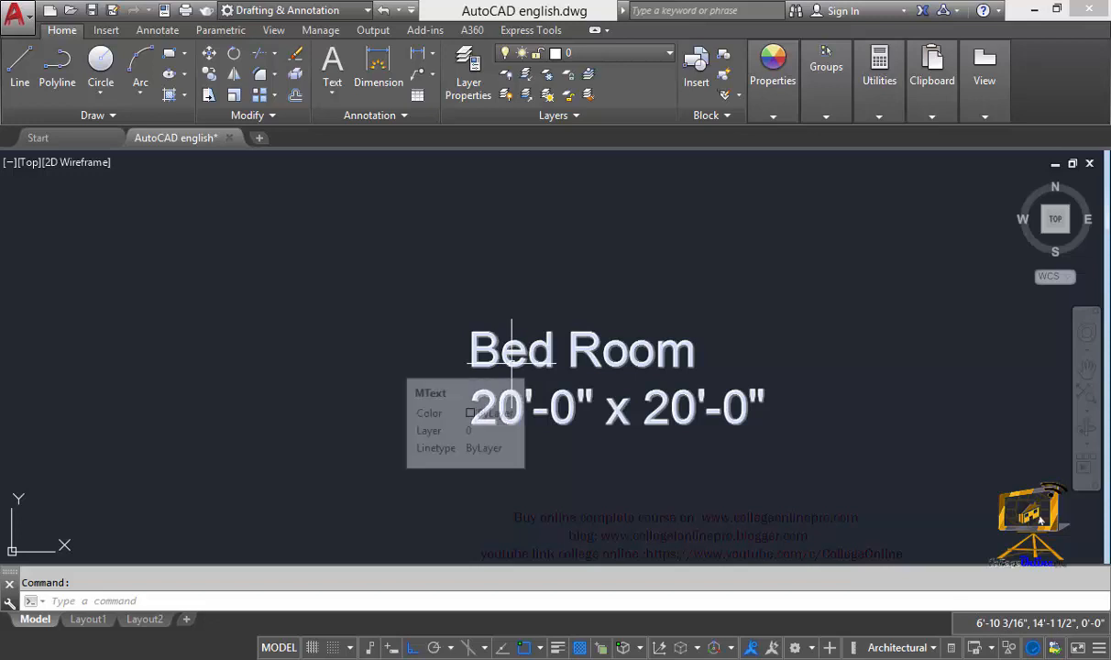
{"action": "double_click", "coordinate": [581, 350]}
{"action": "type", "text": "te"}
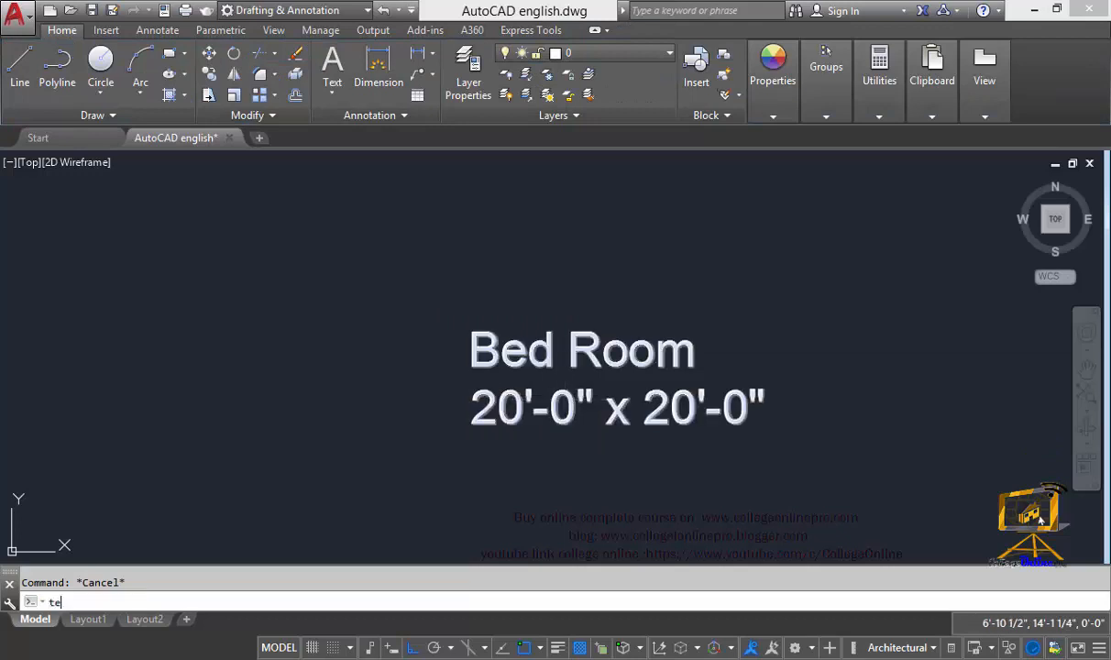
{"action": "double_click", "coordinate": [582, 351]}
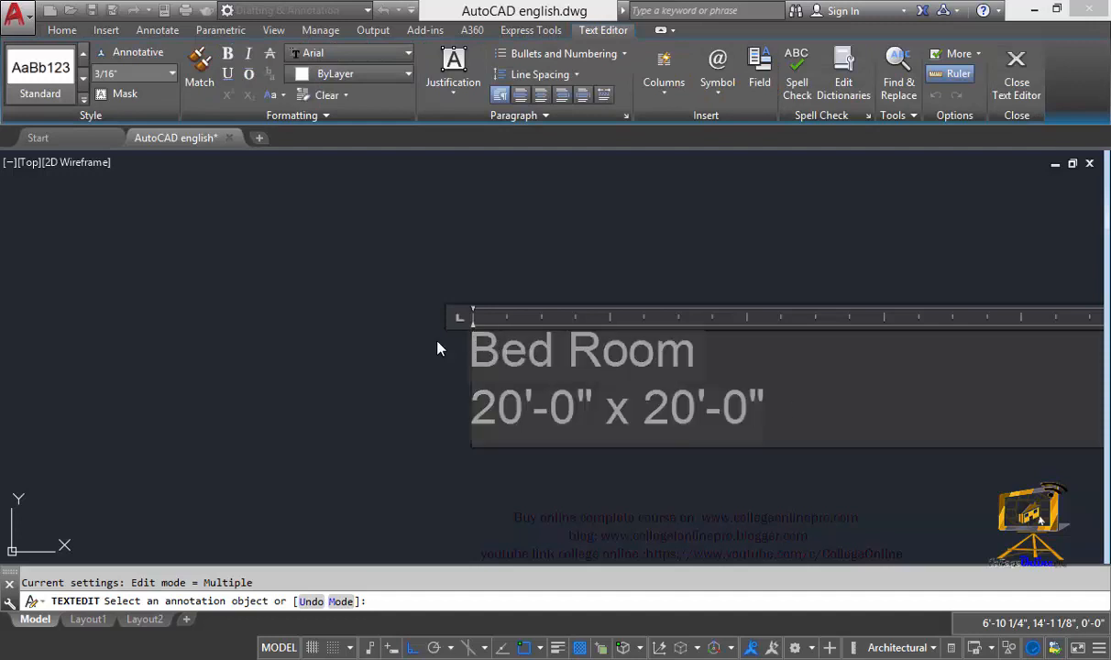
{"action": "mouse_move", "coordinate": [135, 74]}
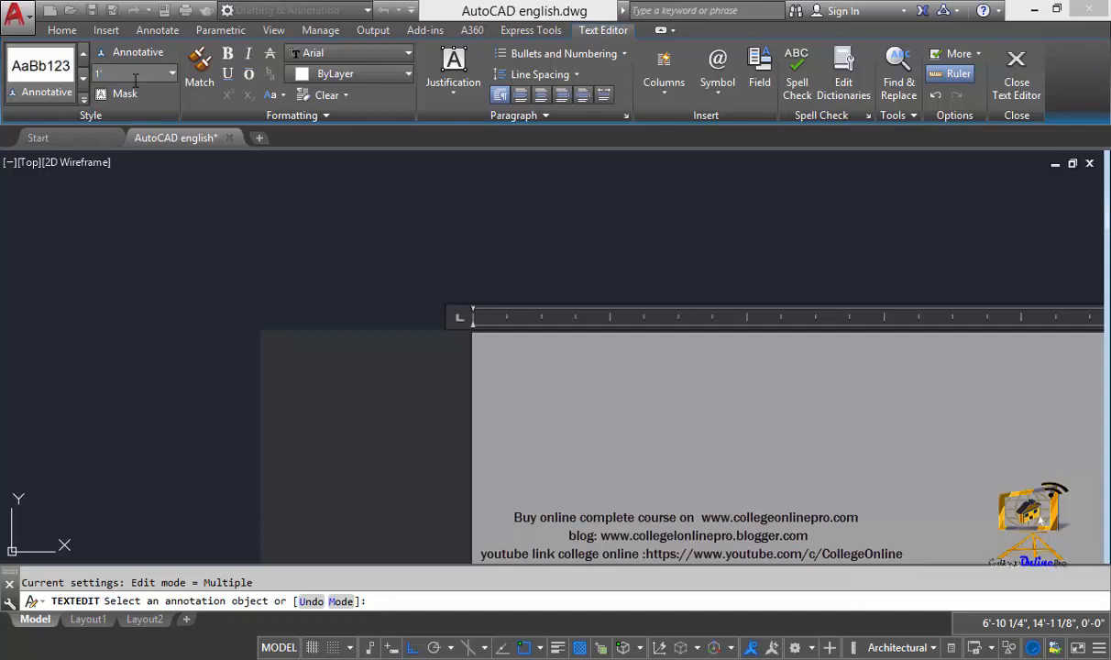
{"action": "left_click", "coordinate": [1016, 73]}
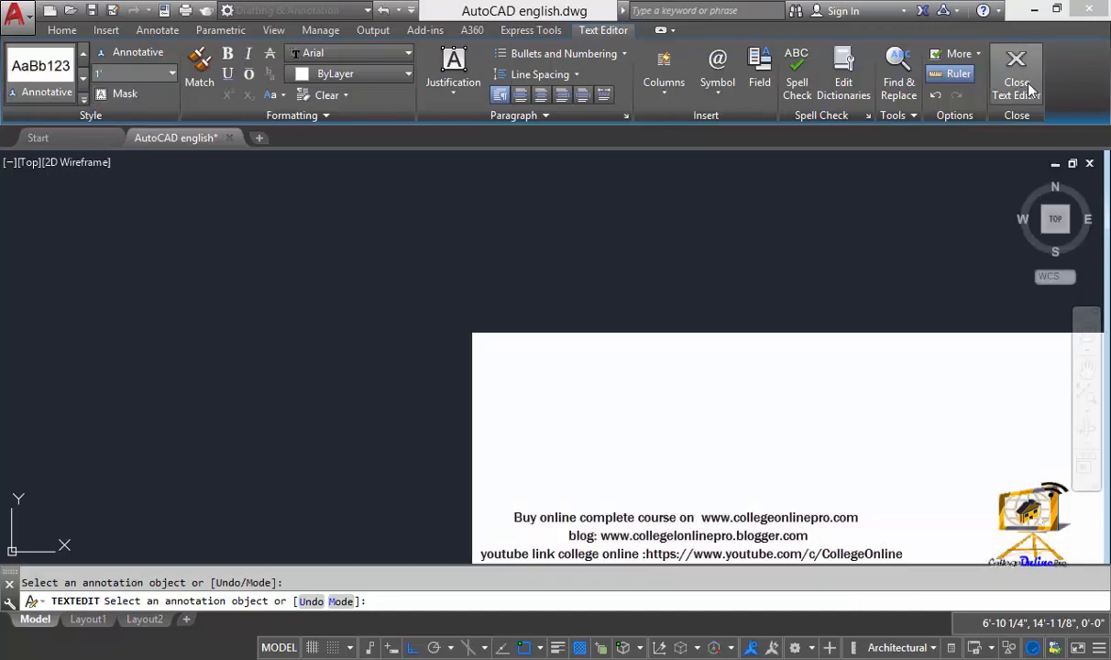
{"action": "left_click", "coordinate": [1017, 74]}
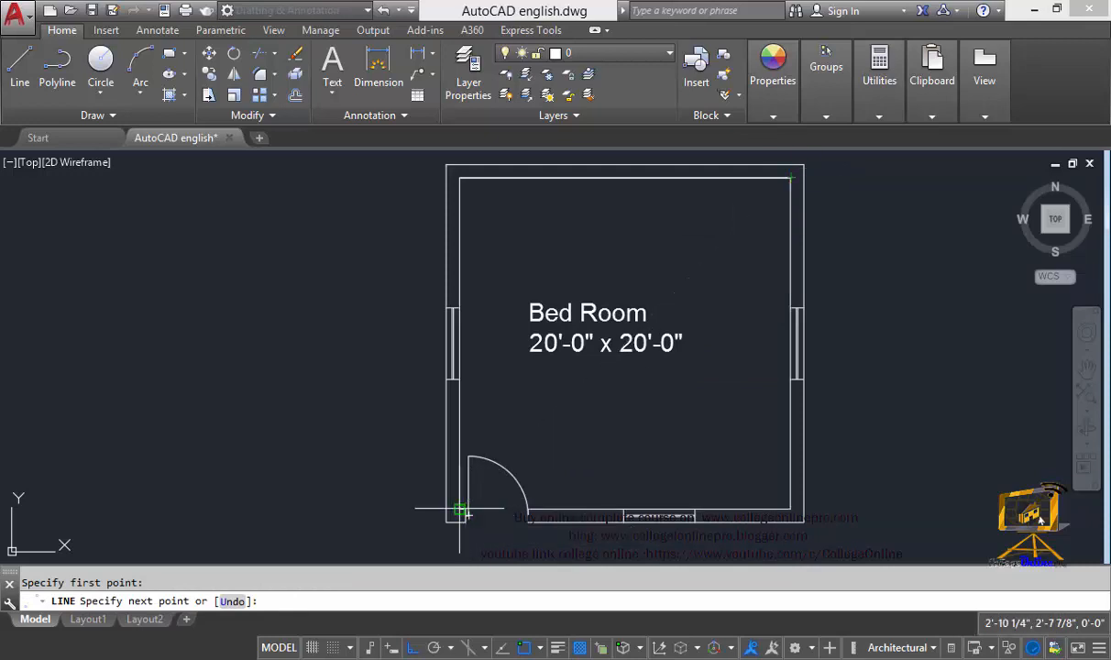
- Begin a diagonal guide line from a room corner
{"action": "left_click", "coordinate": [791, 168]}
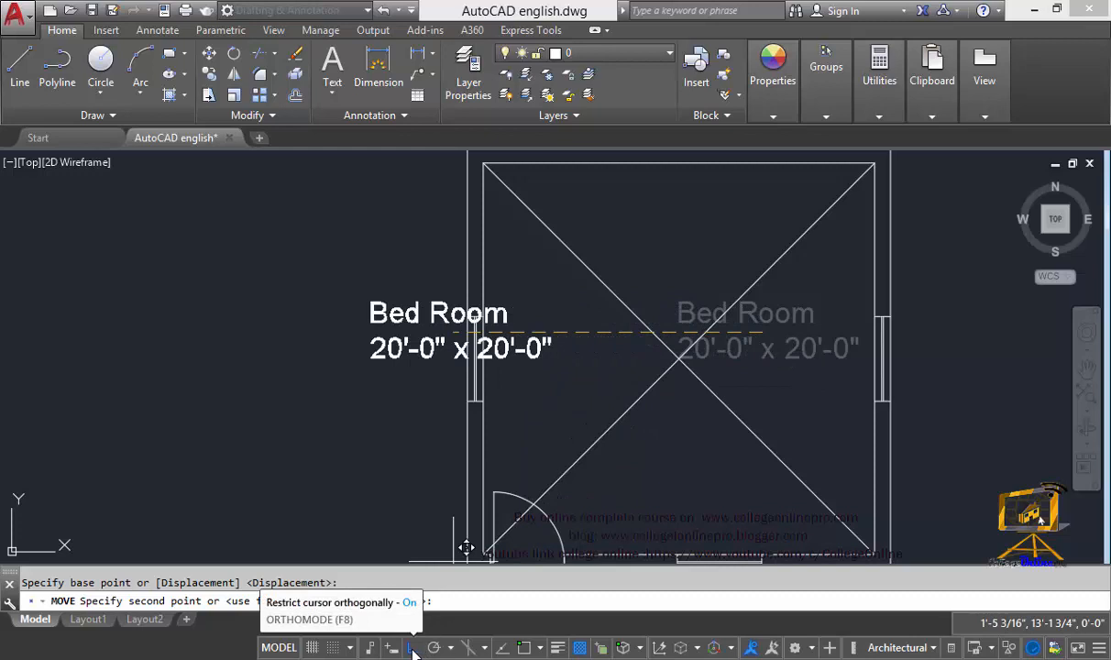
{"action": "mouse_move", "coordinate": [503, 543]}
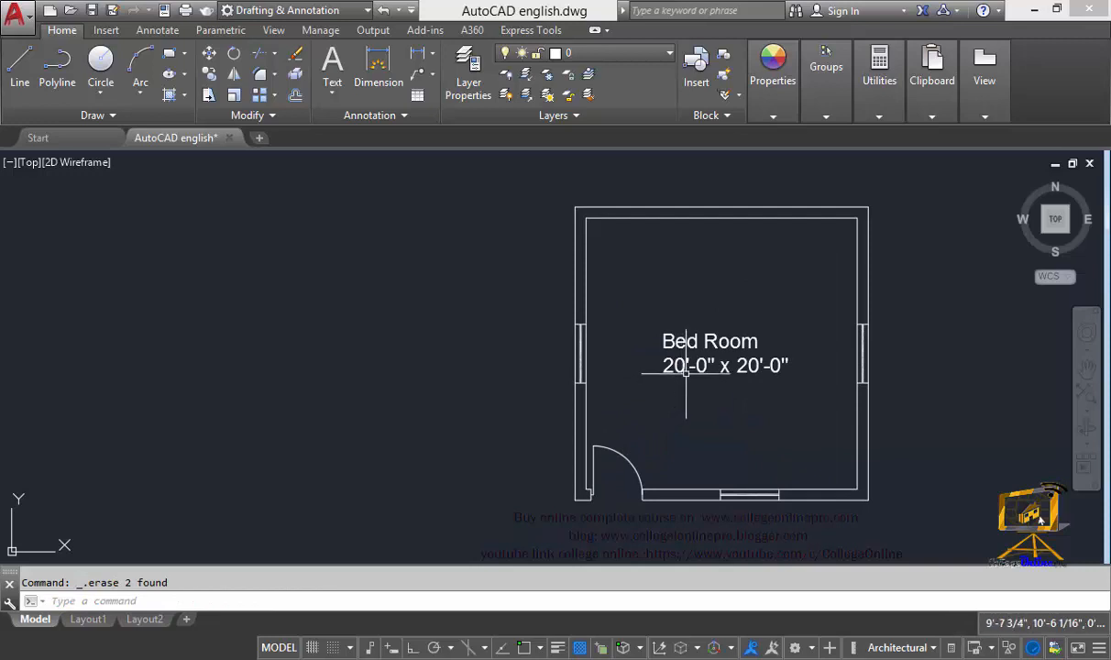
{"action": "key", "text": "Escape"}
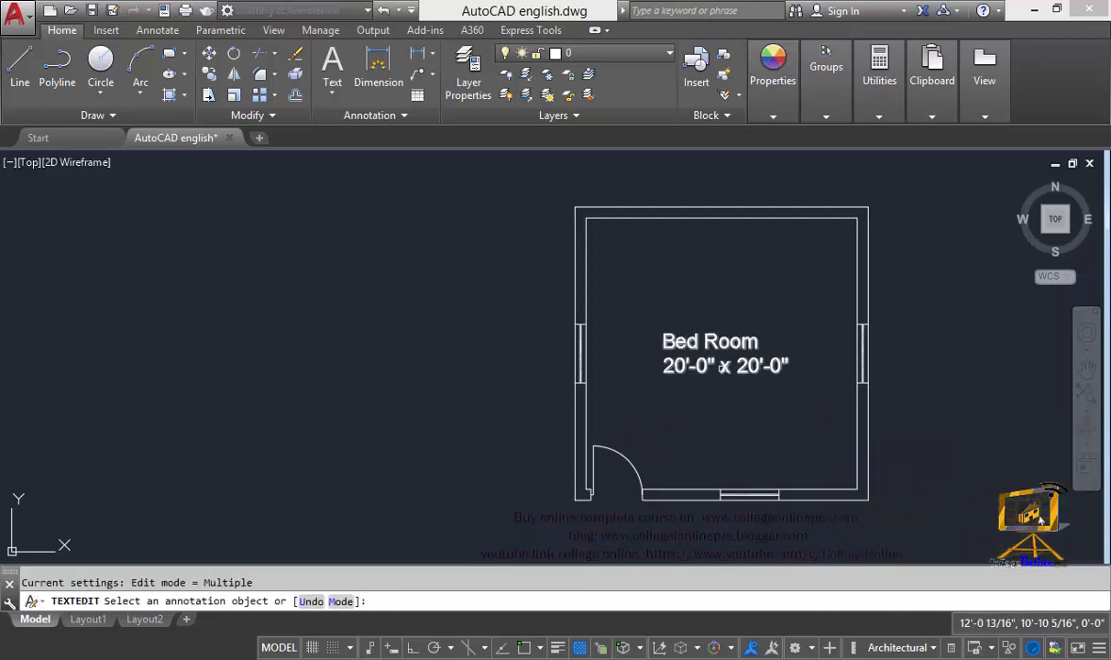
{"action": "double_click", "coordinate": [710, 341]}
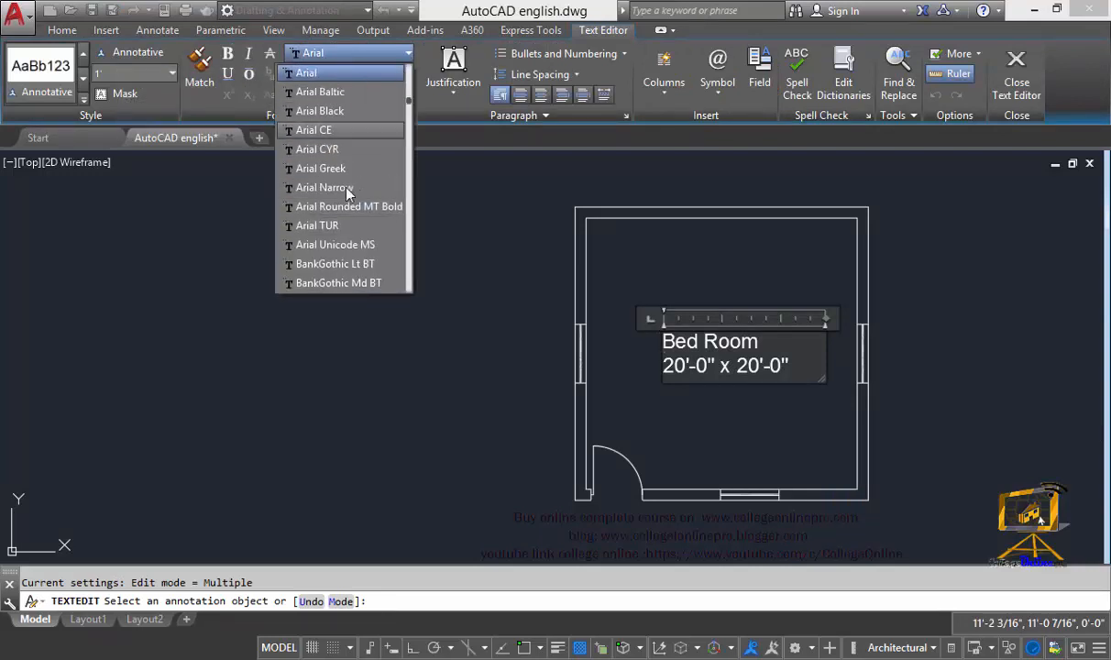
{"action": "mouse_move", "coordinate": [321, 168]}
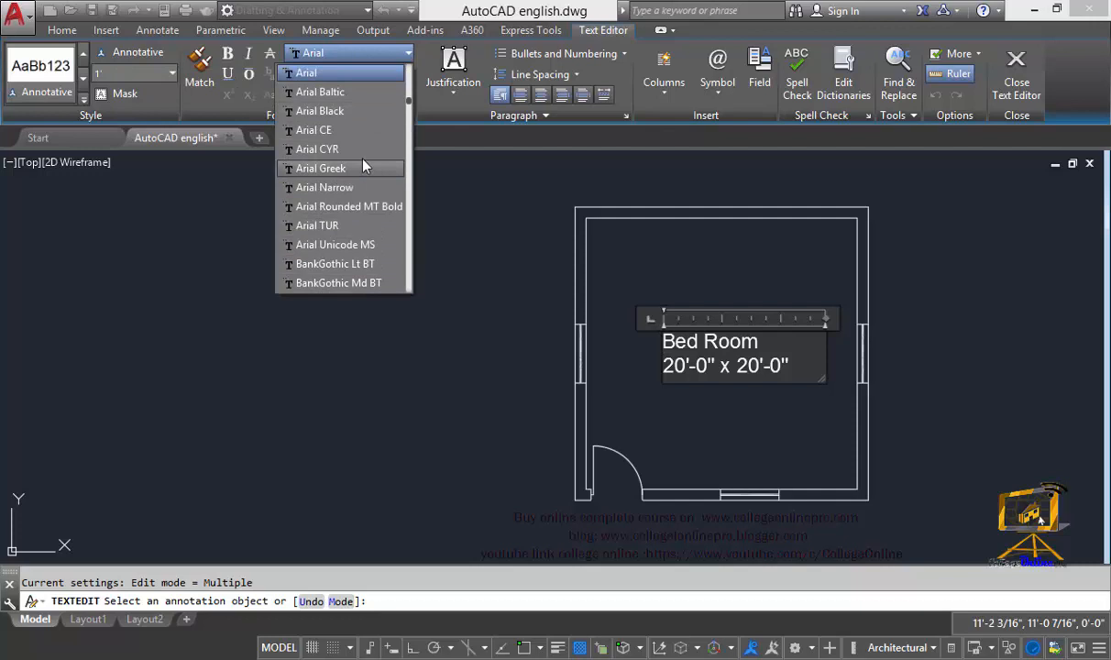
{"action": "left_click", "coordinate": [407, 74]}
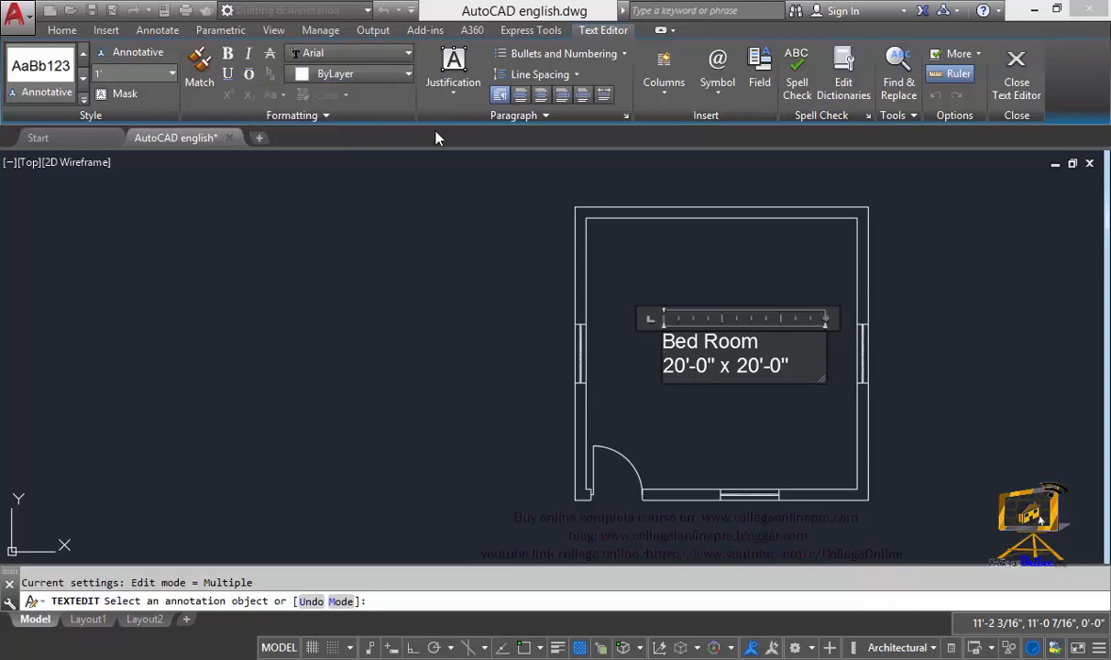
{"action": "left_click", "coordinate": [453, 69]}
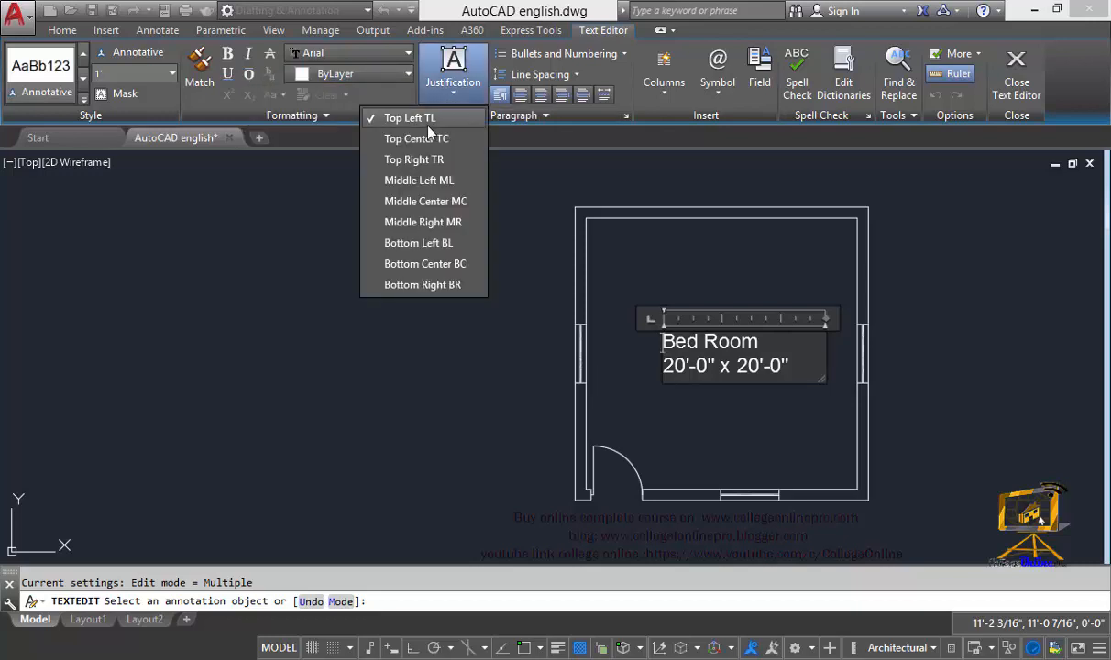
{"action": "mouse_move", "coordinate": [425, 200]}
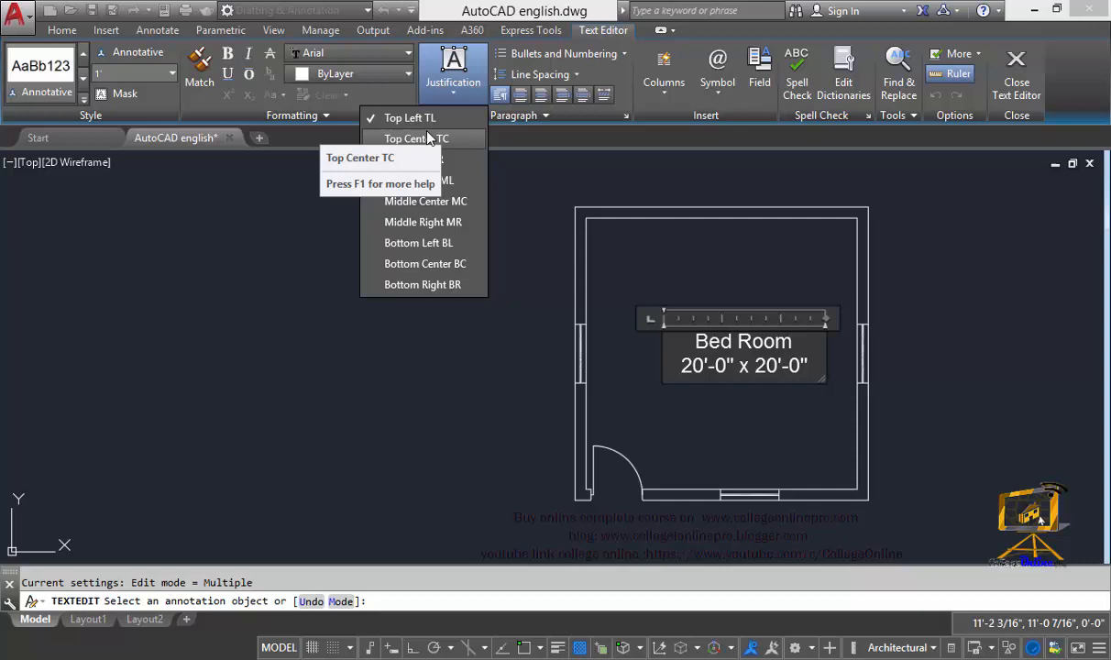
{"action": "left_click", "coordinate": [422, 285]}
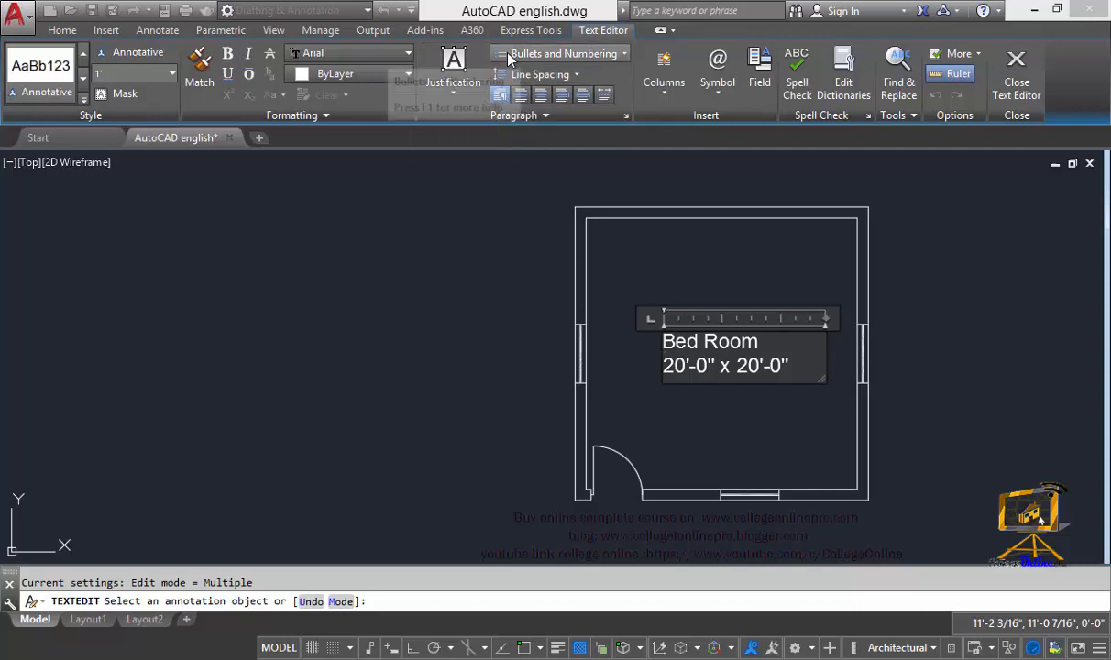
{"action": "mouse_move", "coordinate": [655, 133]}
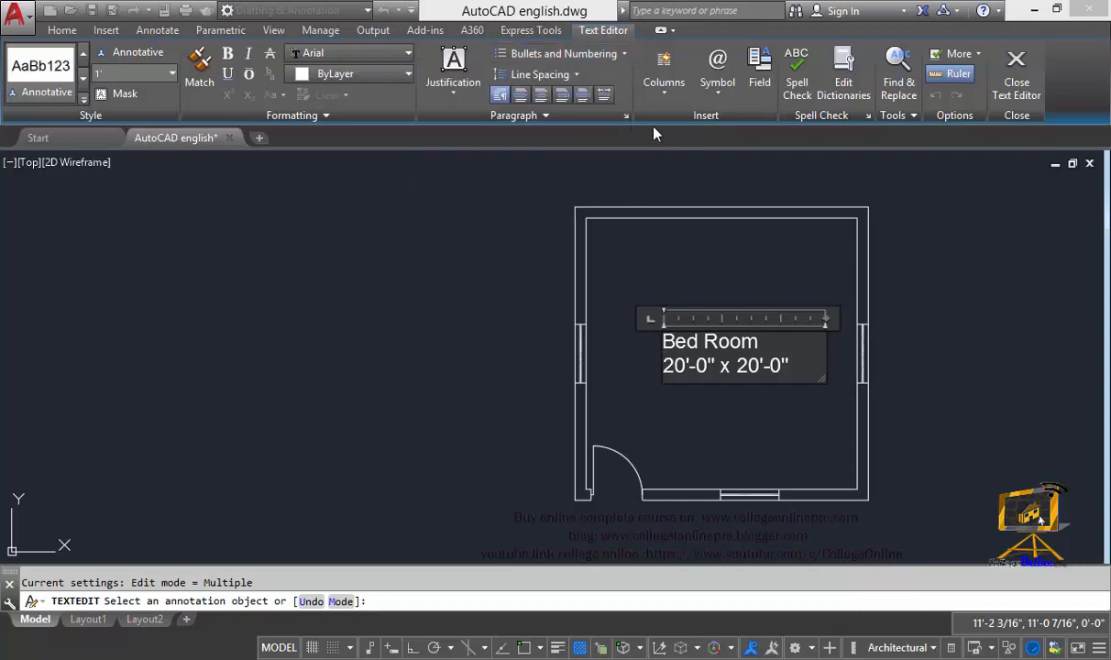
{"action": "left_click", "coordinate": [540, 74]}
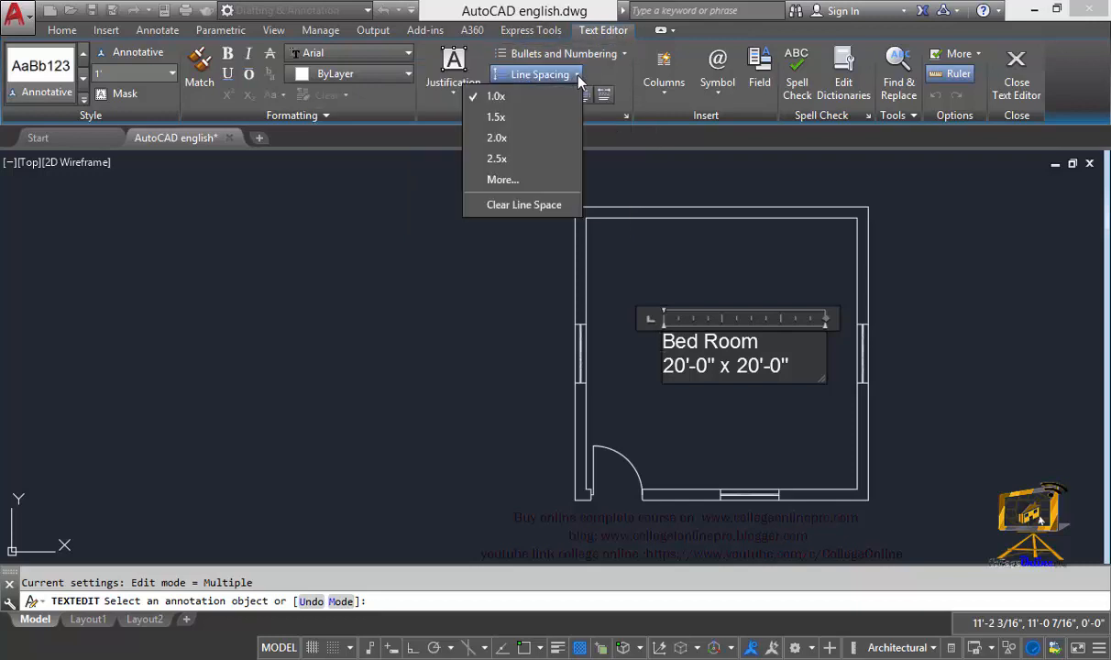
{"action": "mouse_move", "coordinate": [529, 137]}
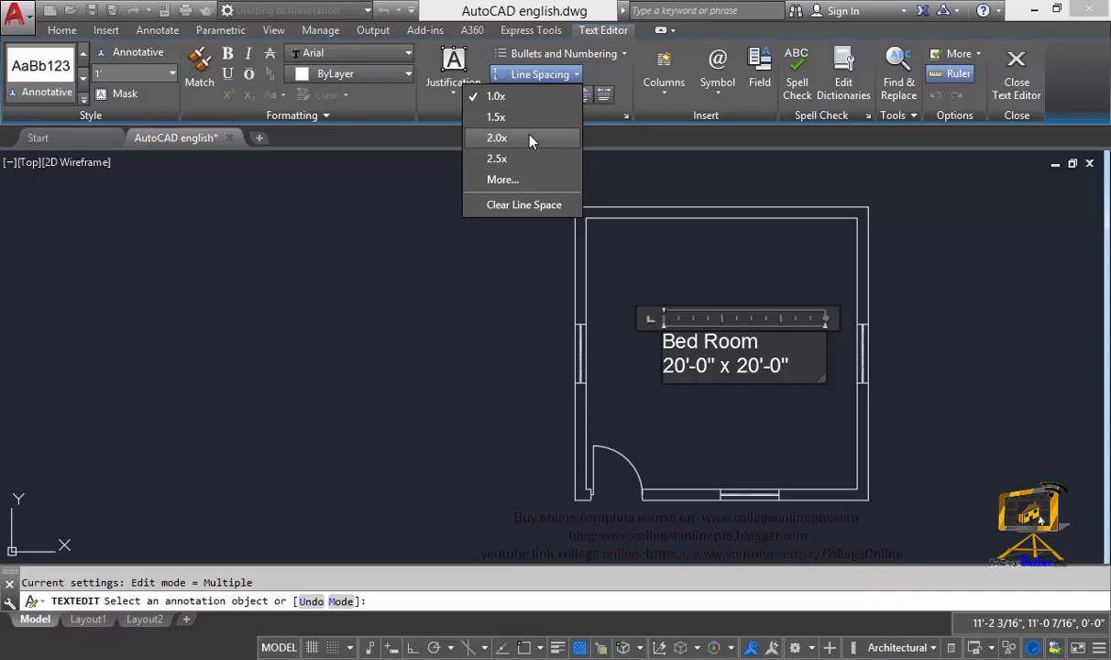
{"action": "left_click", "coordinate": [496, 137]}
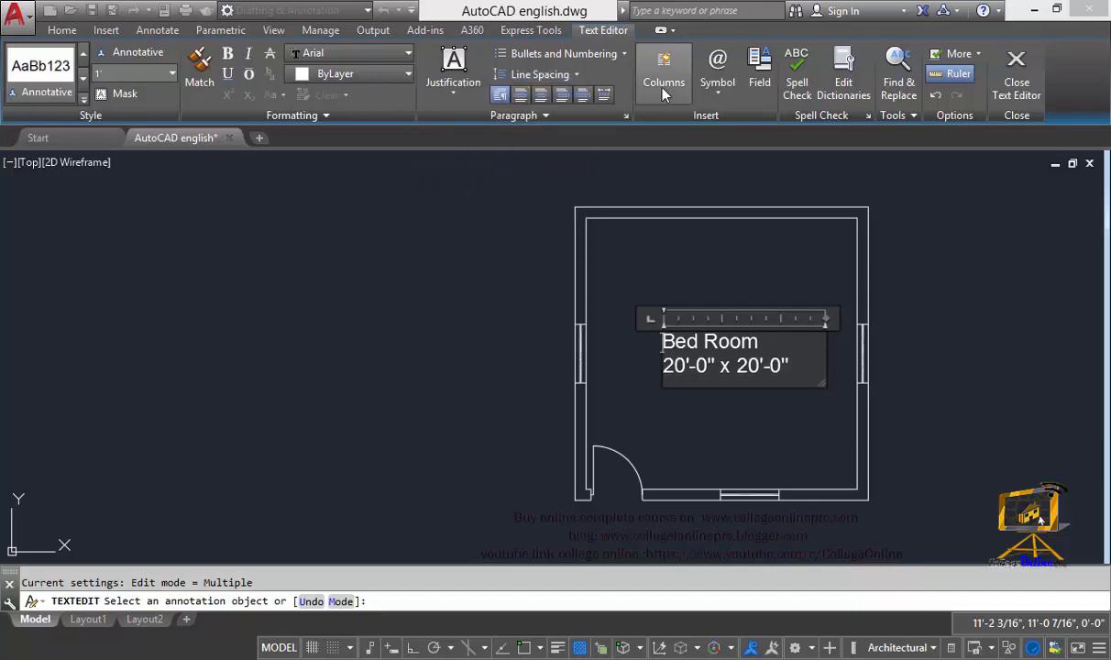
{"action": "left_click", "coordinate": [663, 73]}
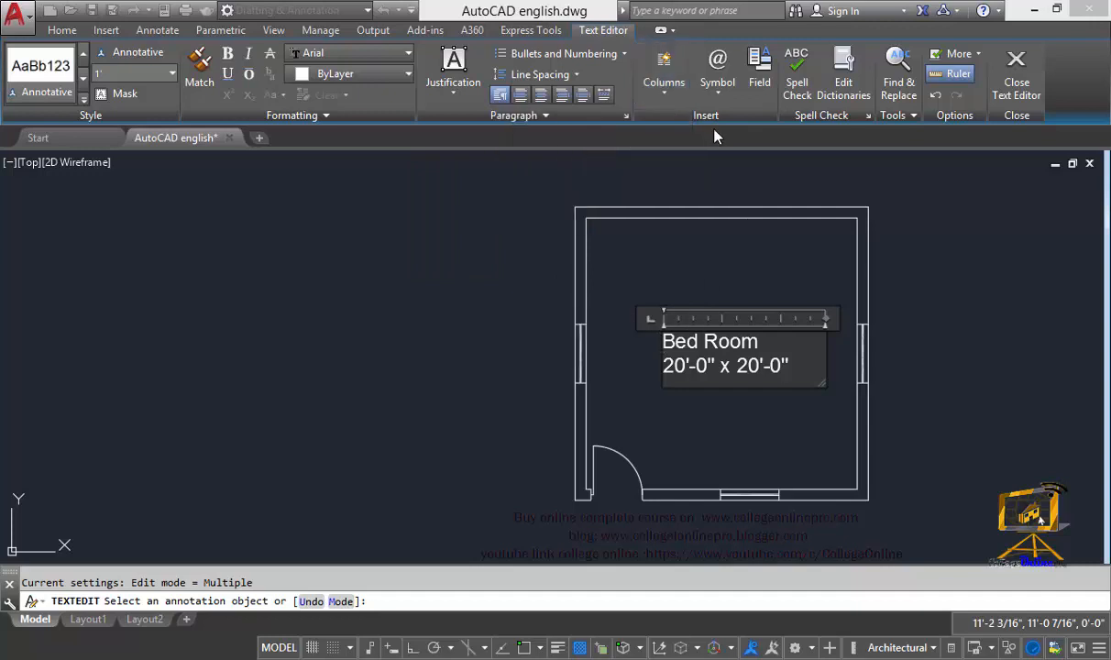
{"action": "left_click", "coordinate": [717, 73]}
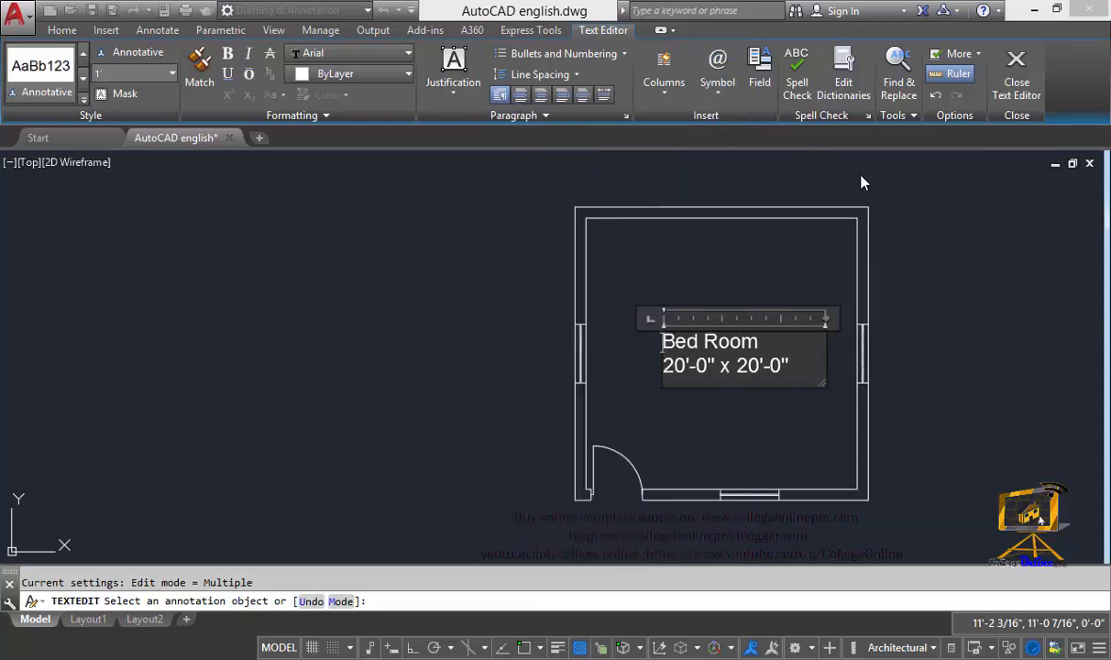
{"action": "mouse_move", "coordinate": [796, 73]}
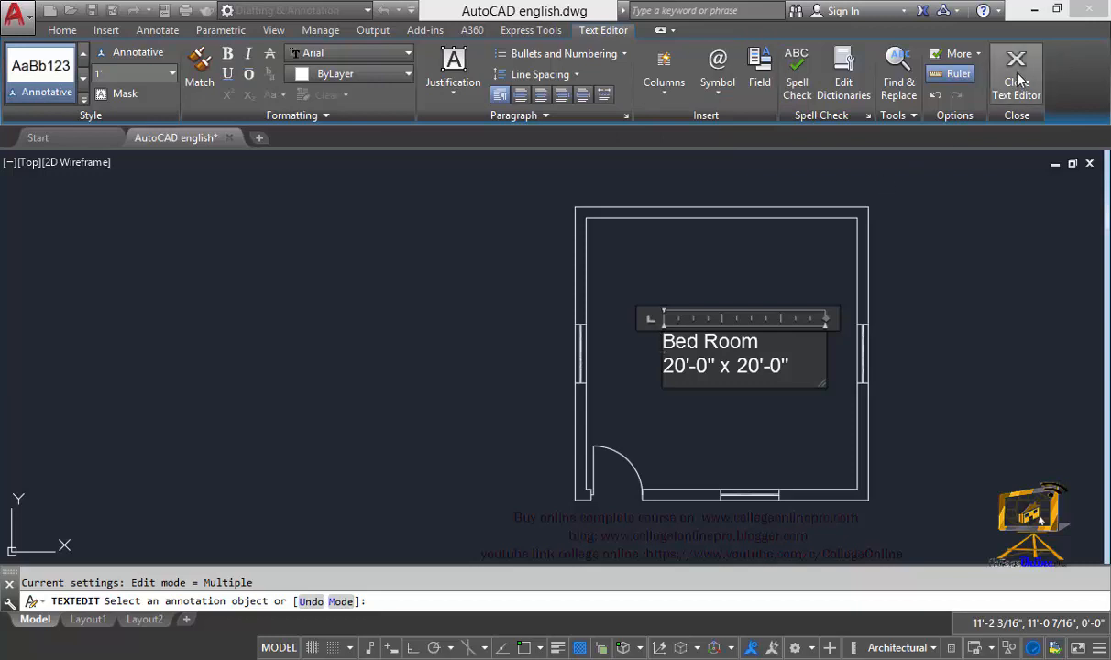
{"action": "left_click", "coordinate": [1016, 69]}
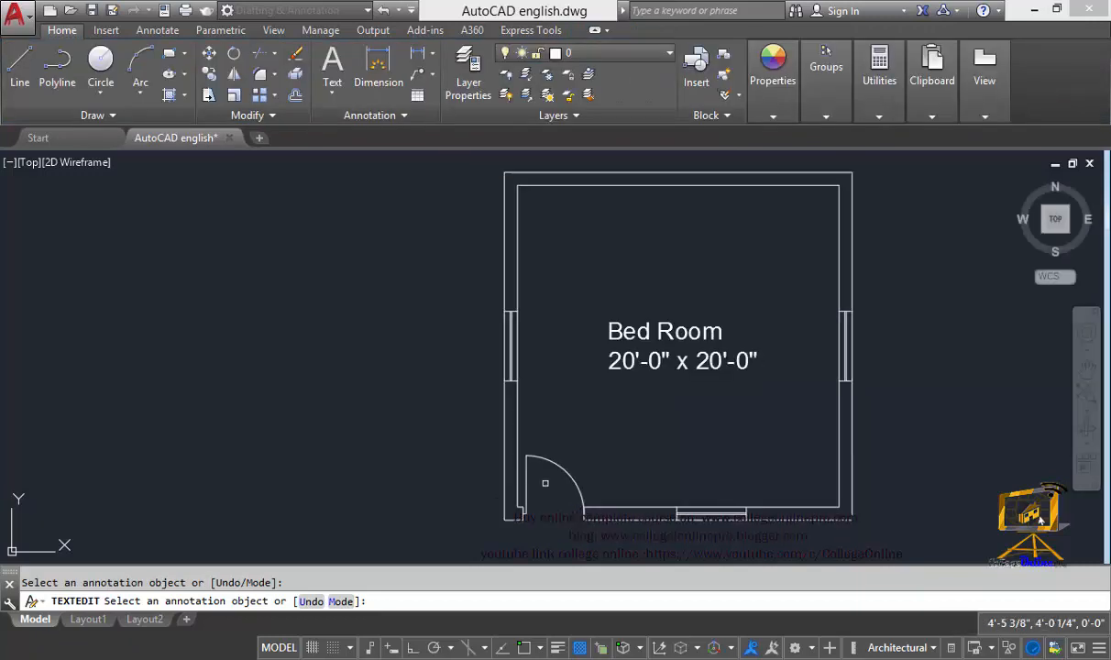